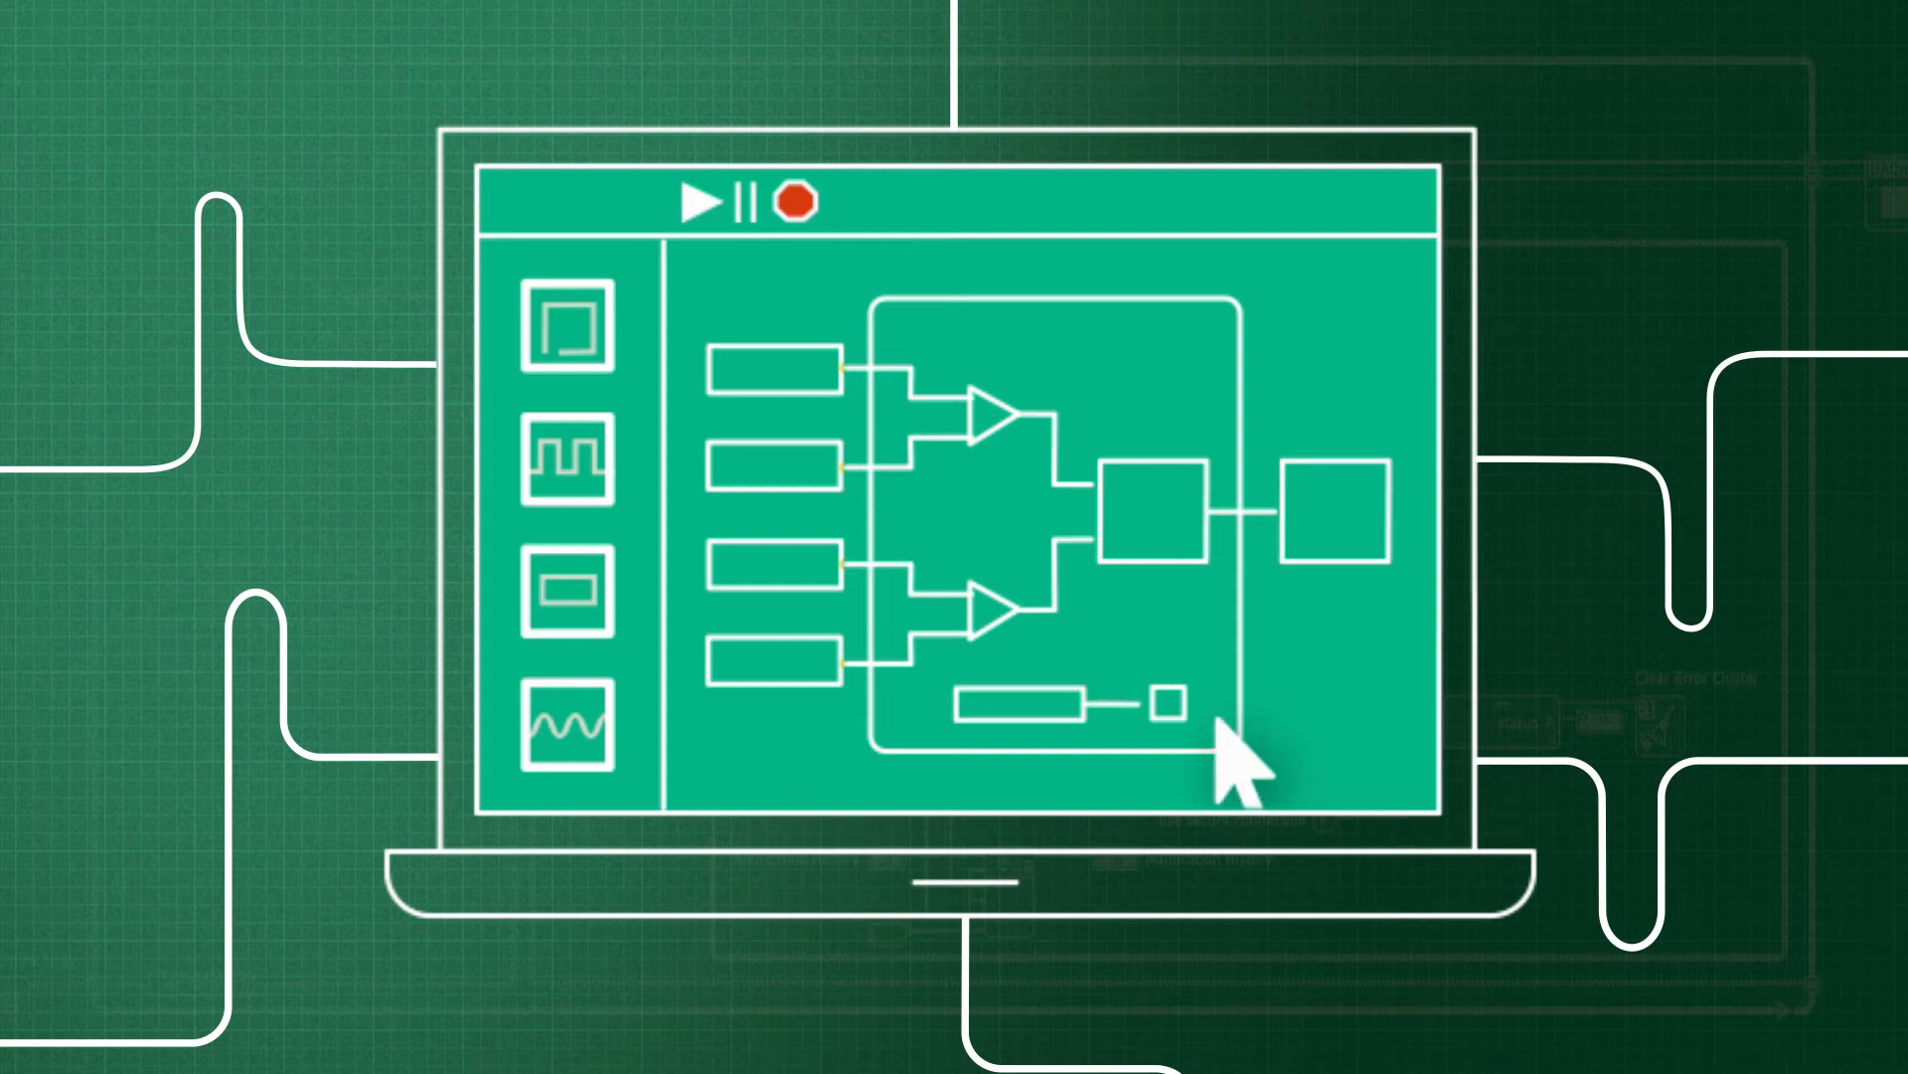
Run the block diagram so the wires into the central block glow orange with dataflow.
click(706, 202)
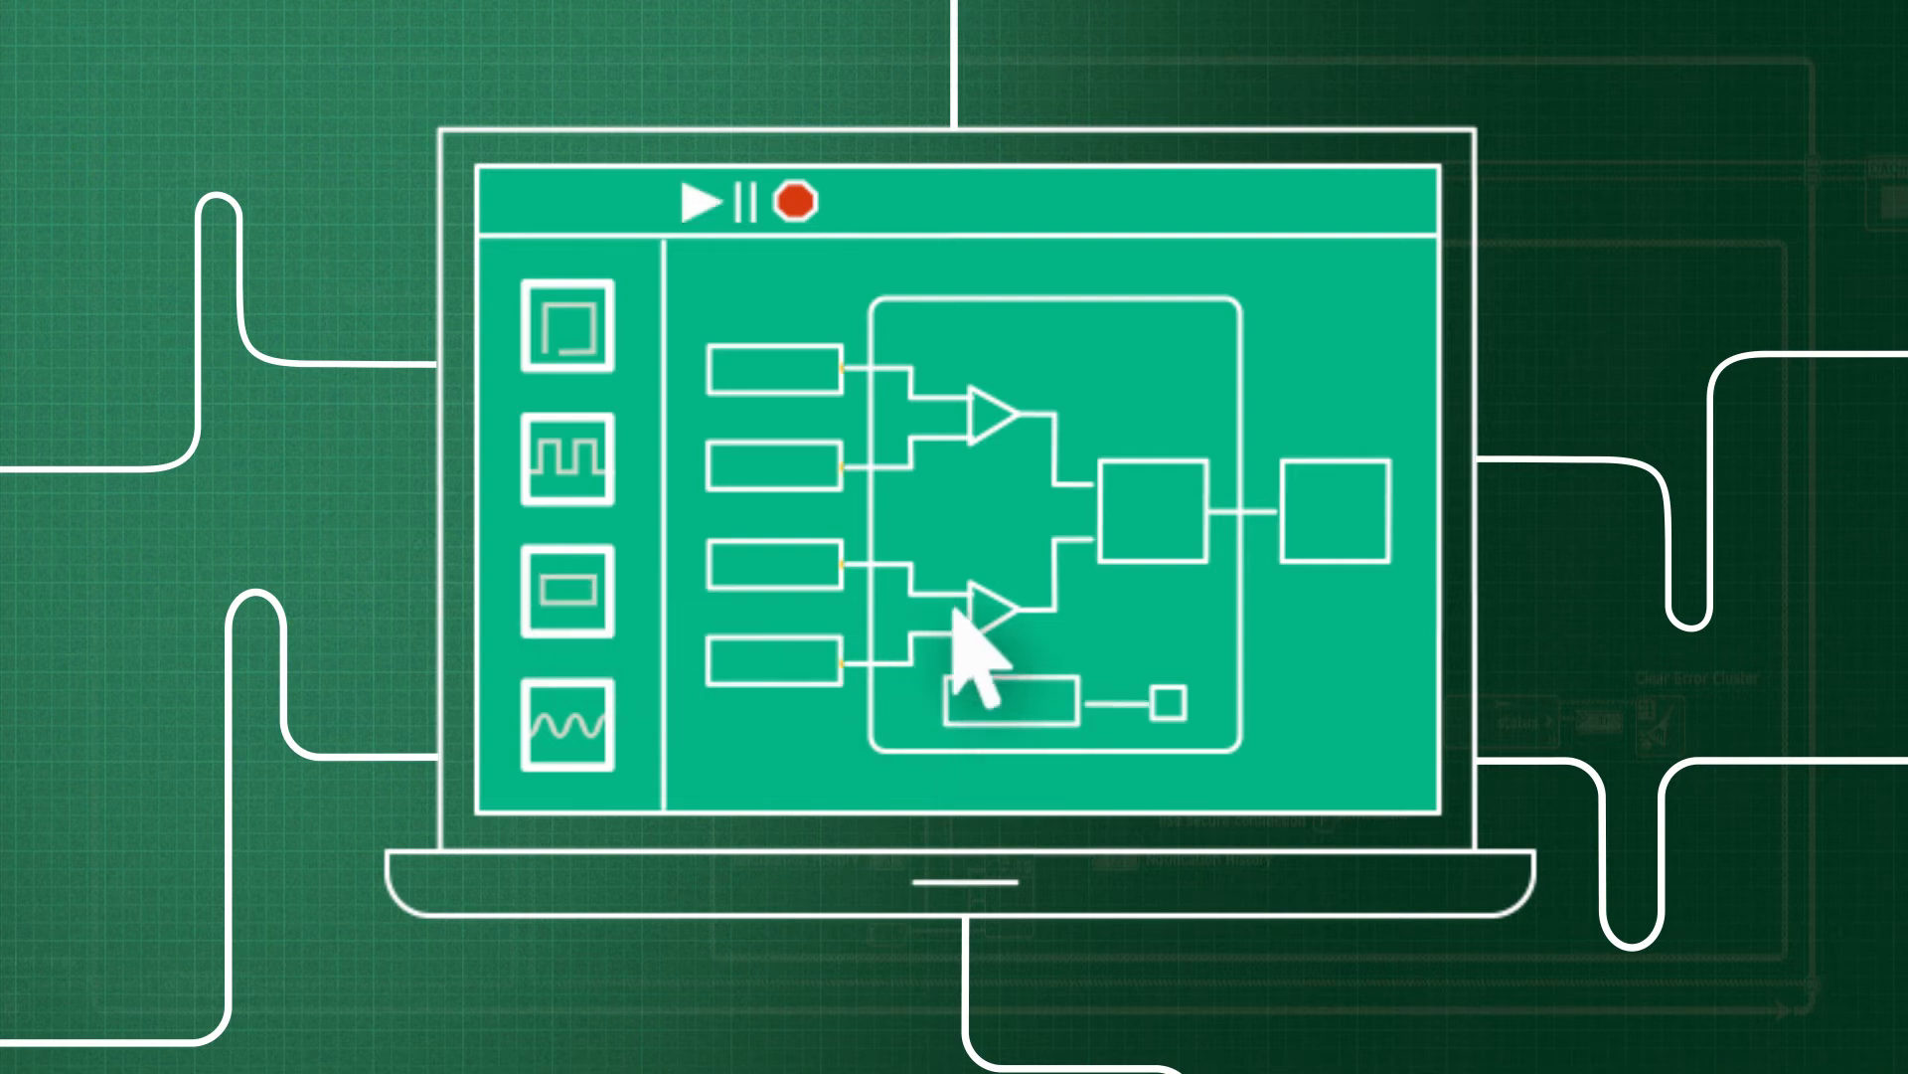
click(704, 203)
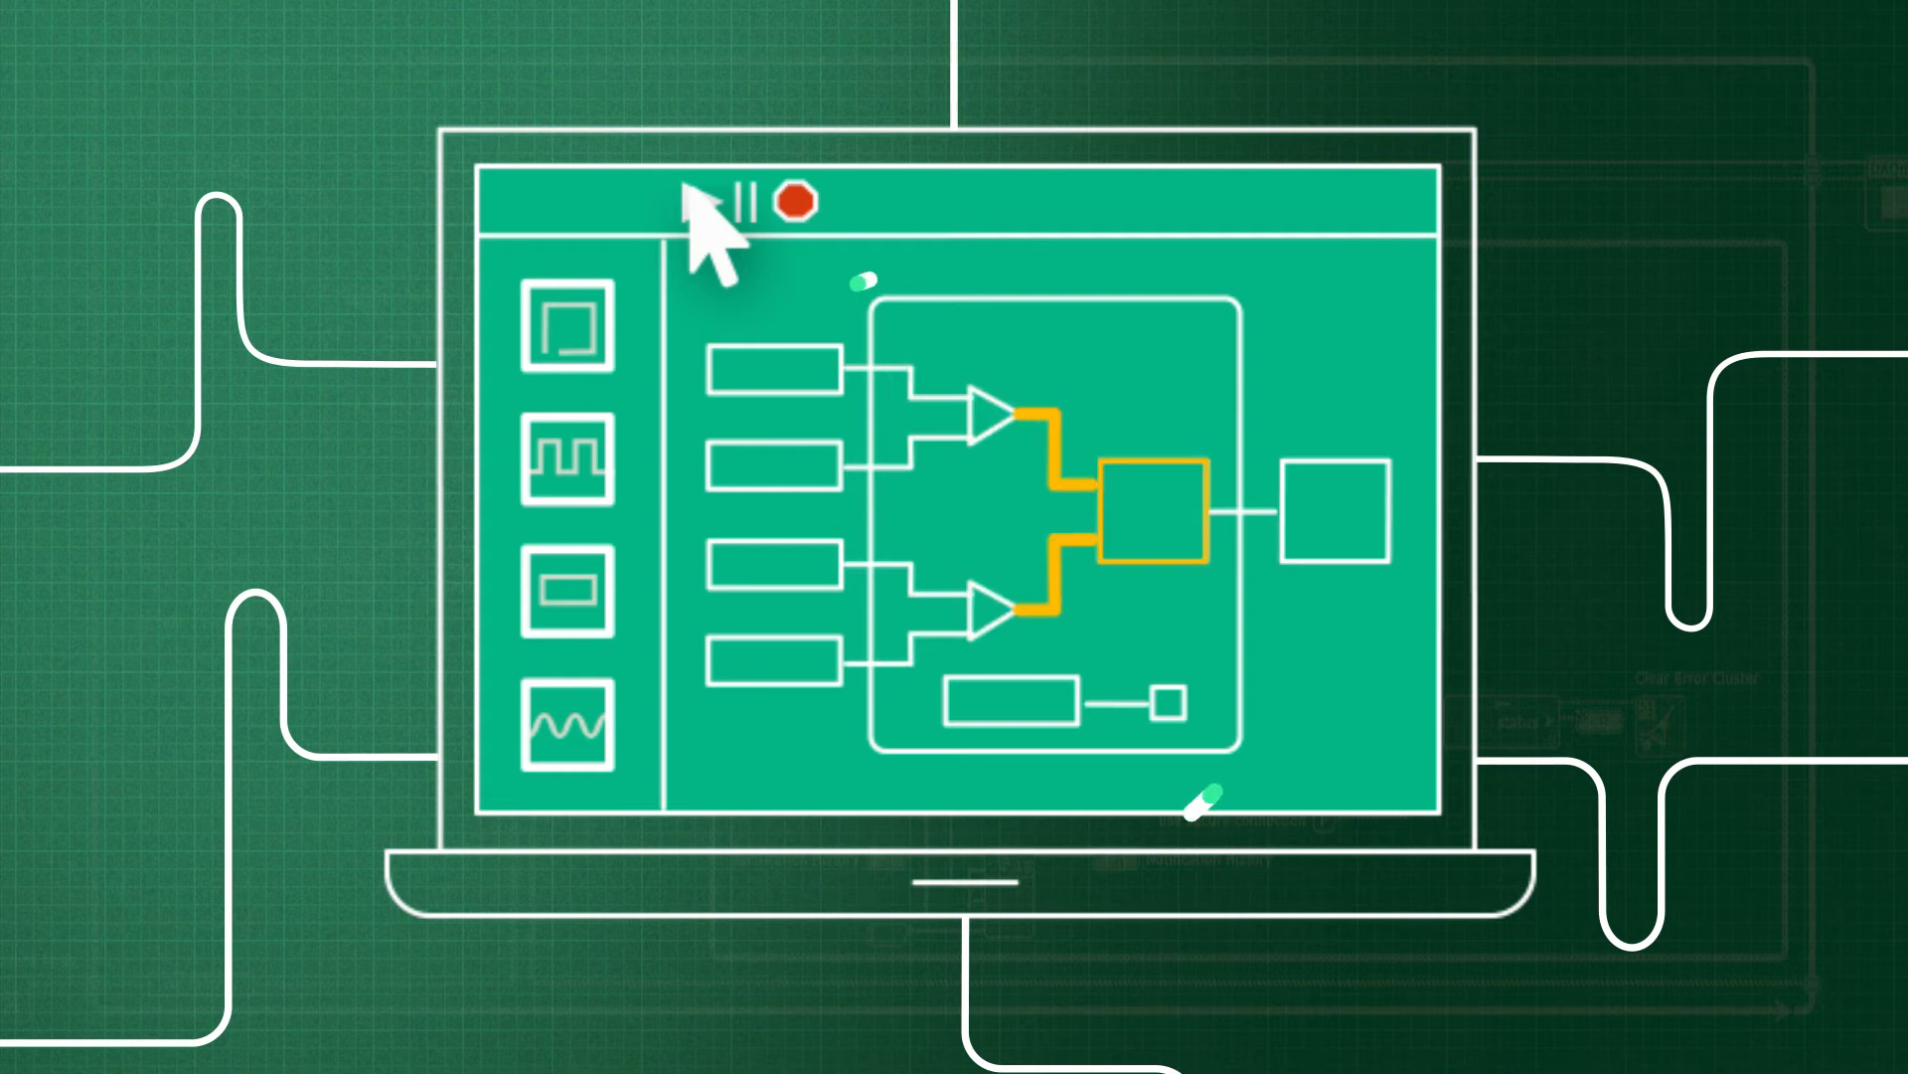